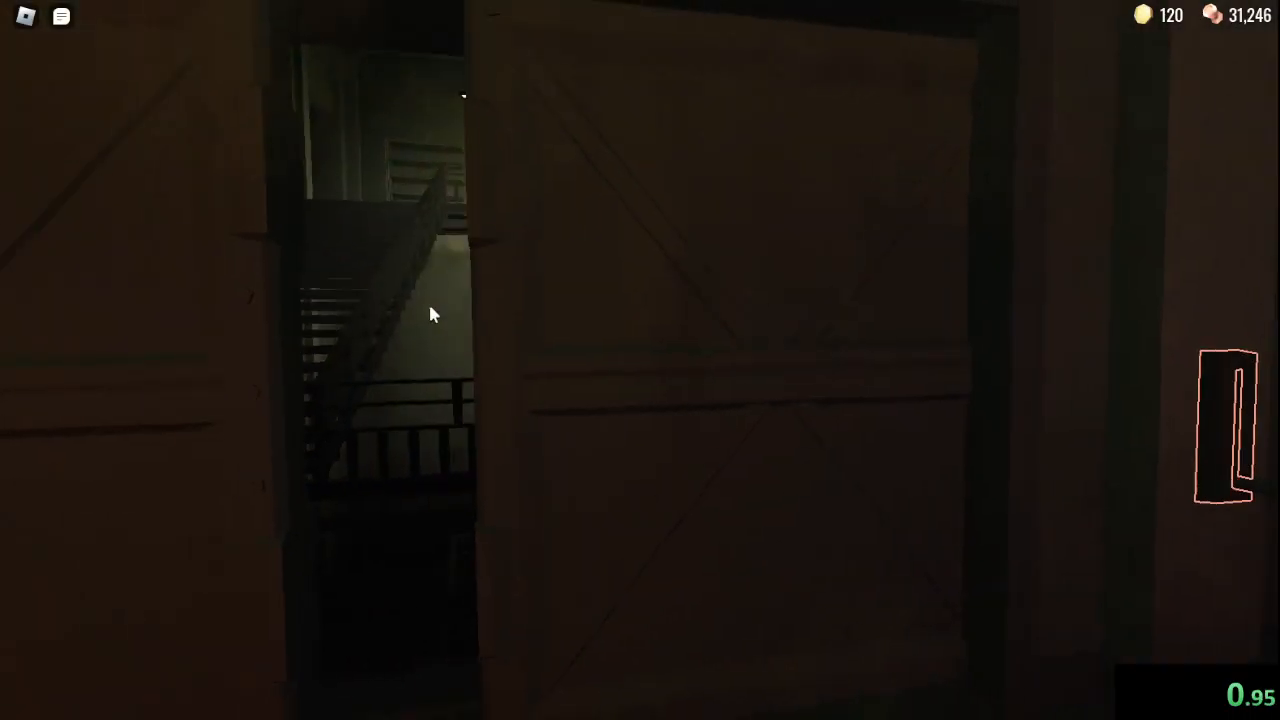
{"action": "mouse_move", "coordinate": [770, 342]}
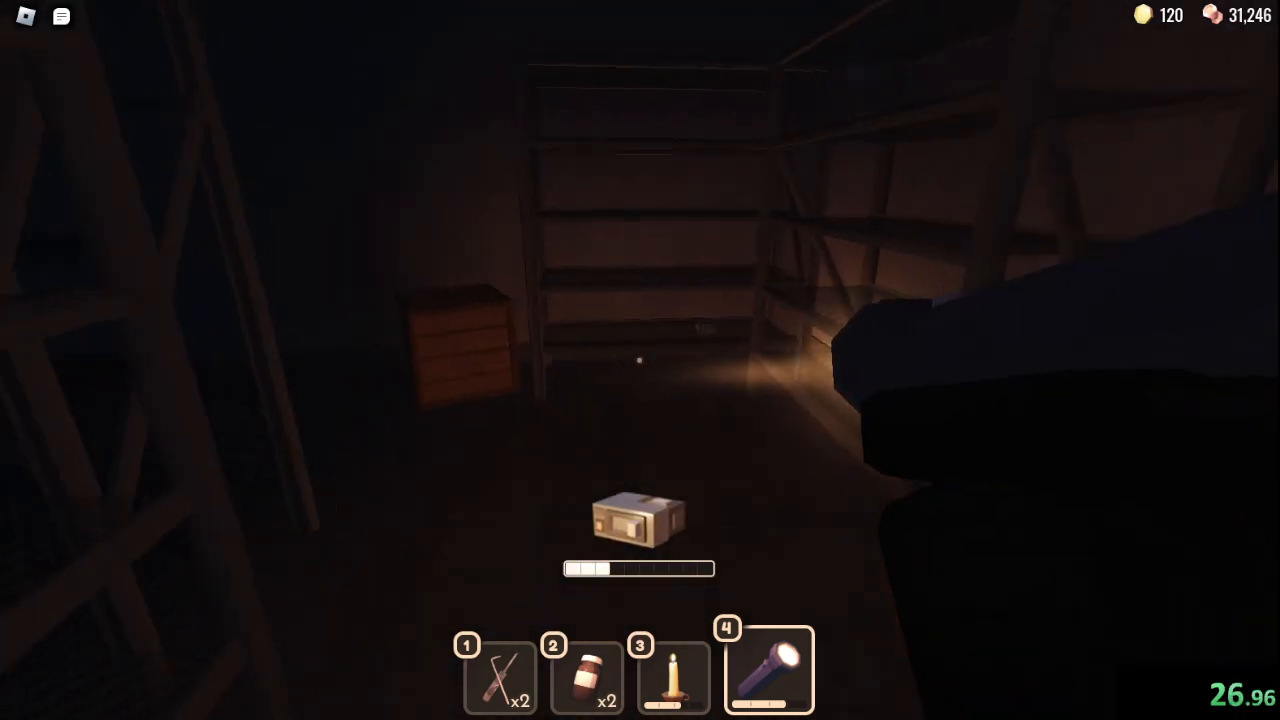
{"action": "key", "text": "3"}
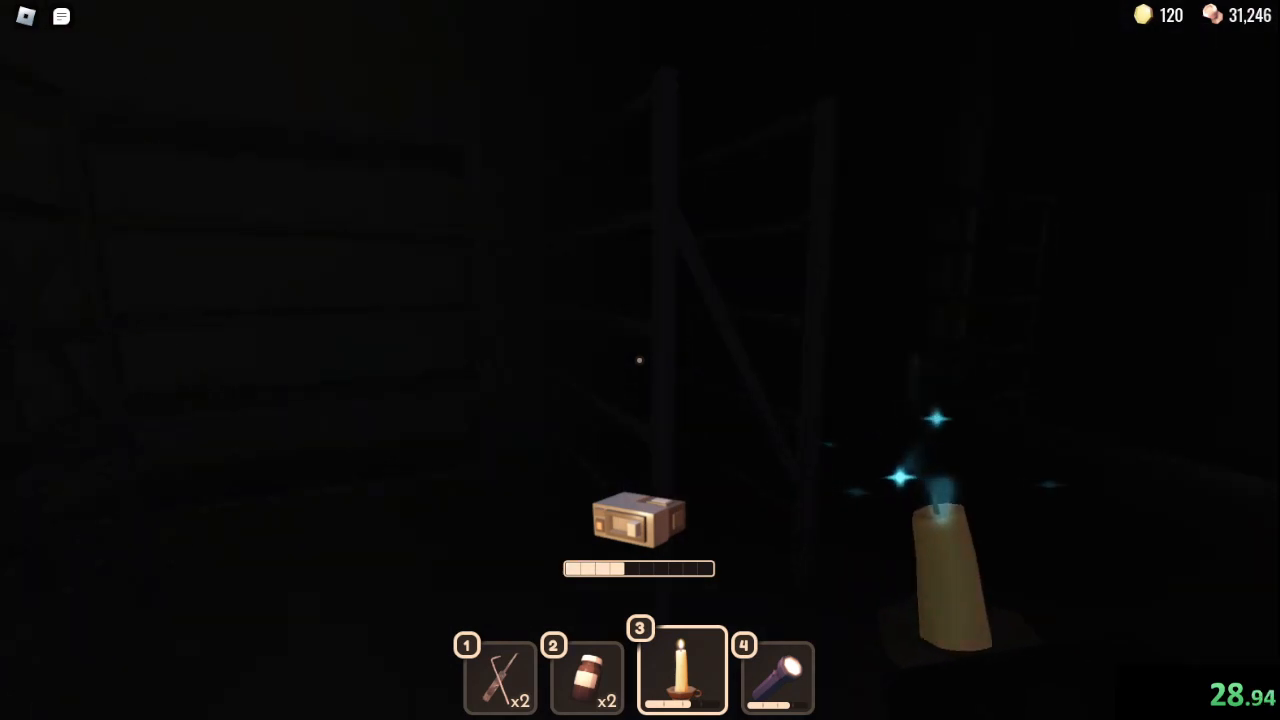
{"action": "key", "text": "4"}
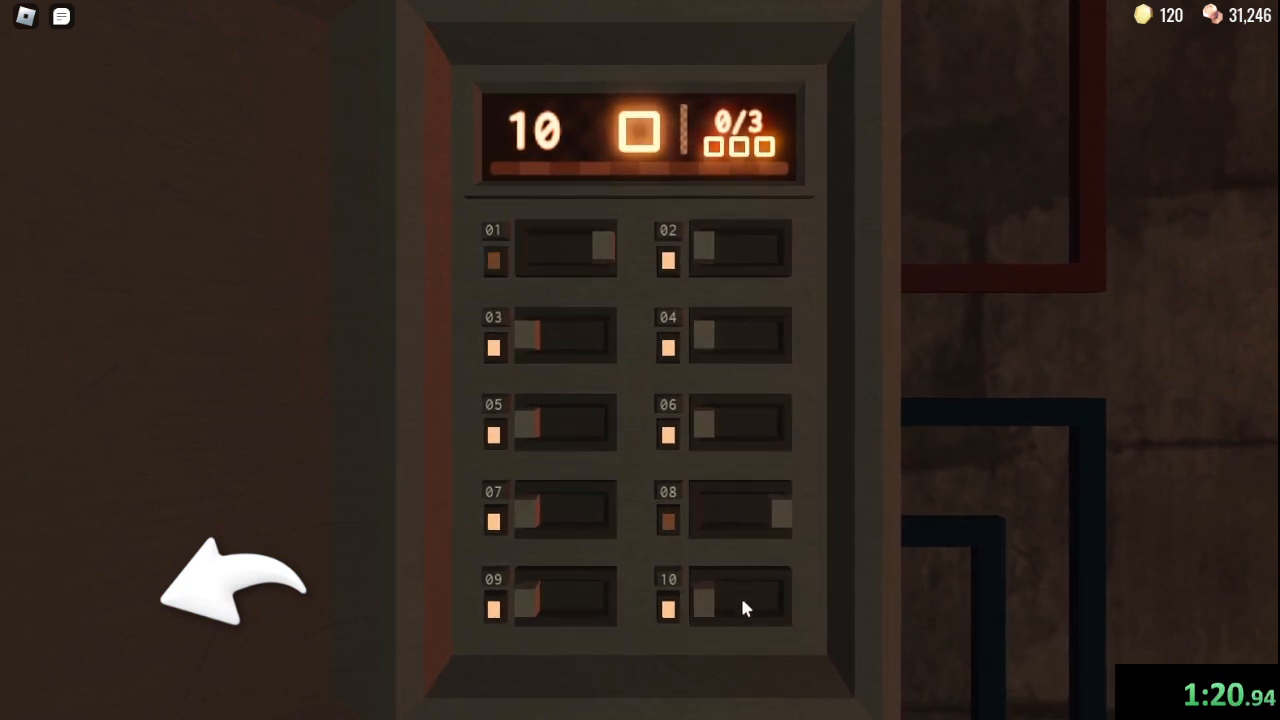
{"action": "left_click", "coordinate": [738, 248]}
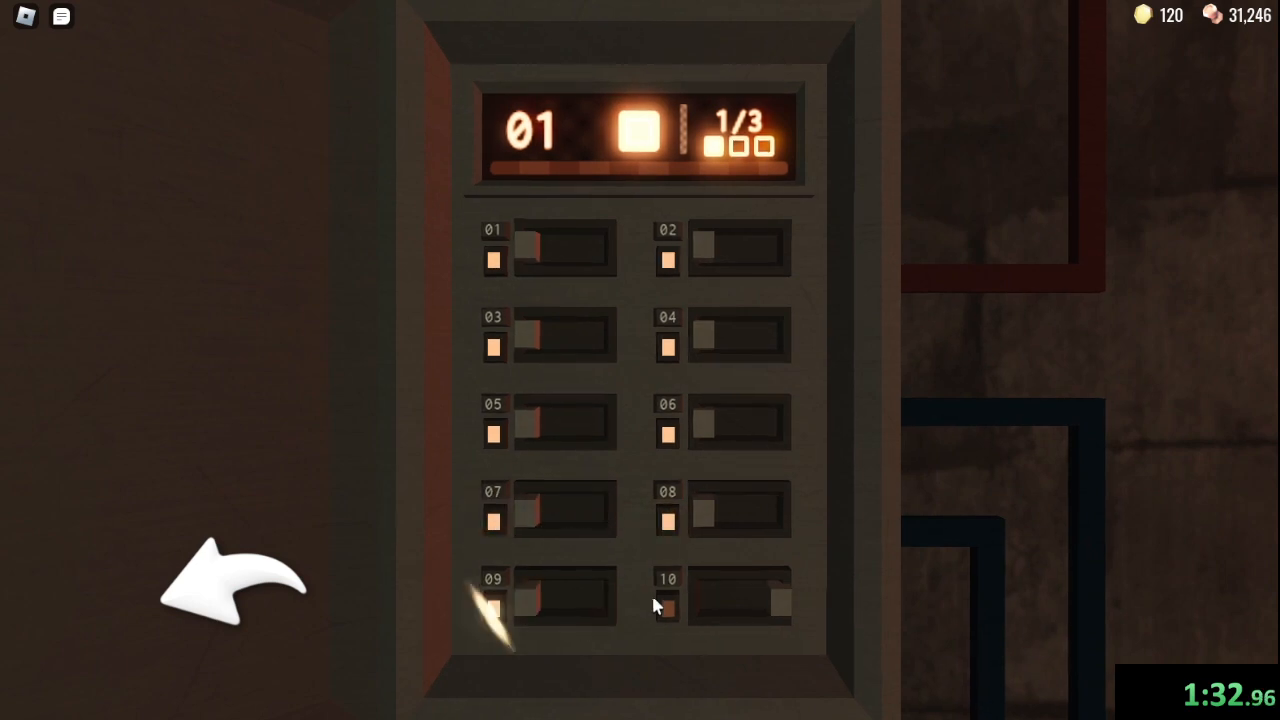
{"action": "left_click", "coordinate": [492, 596]}
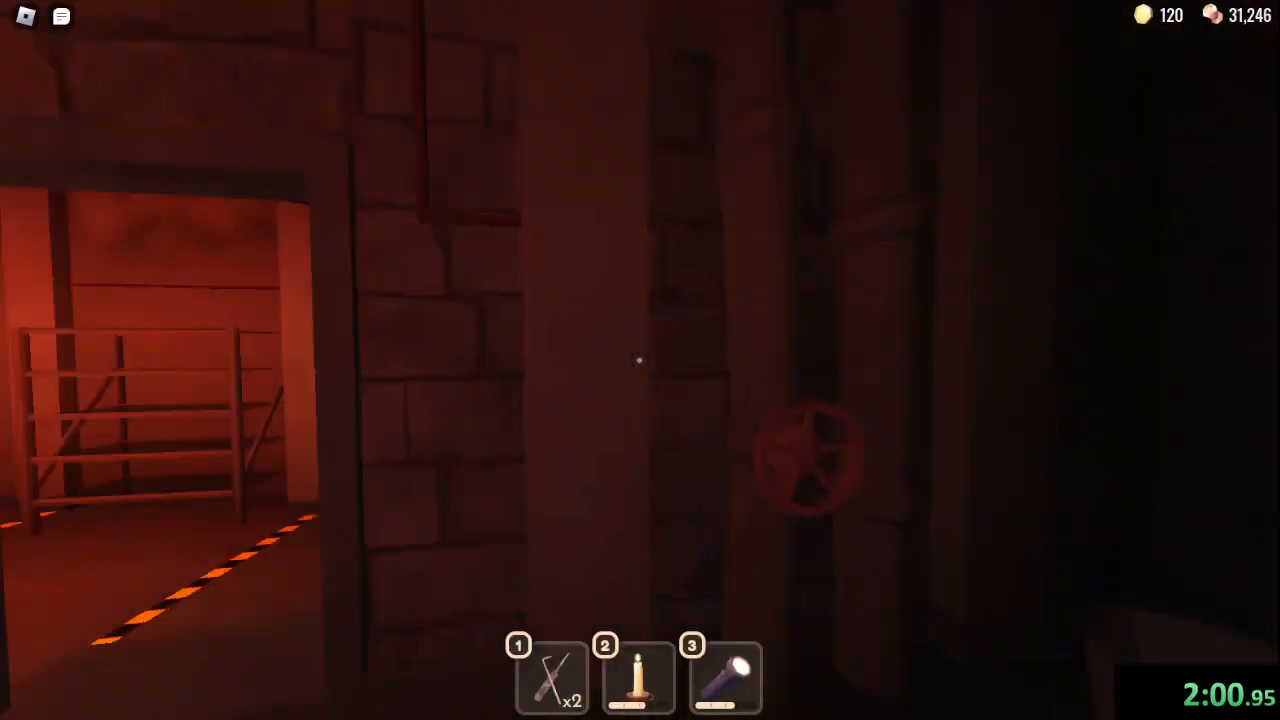
{"action": "mouse_move", "coordinate": [640, 360]}
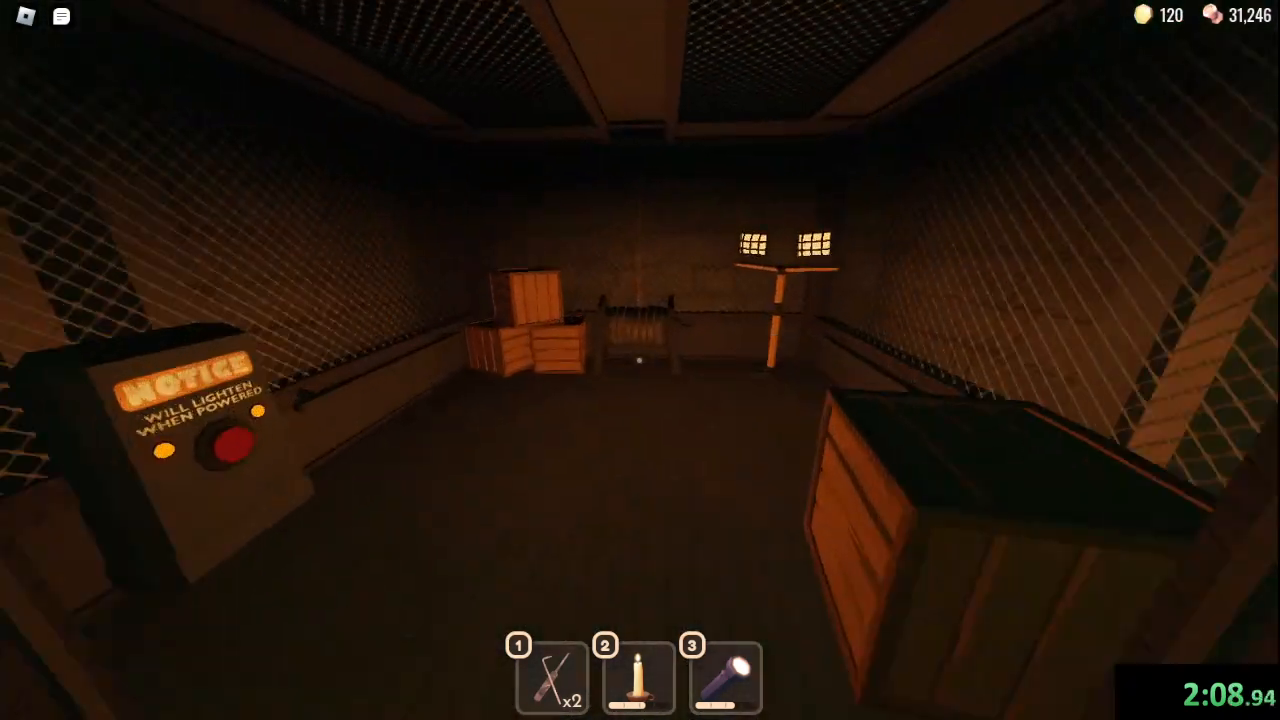
{"action": "key", "text": "Escape"}
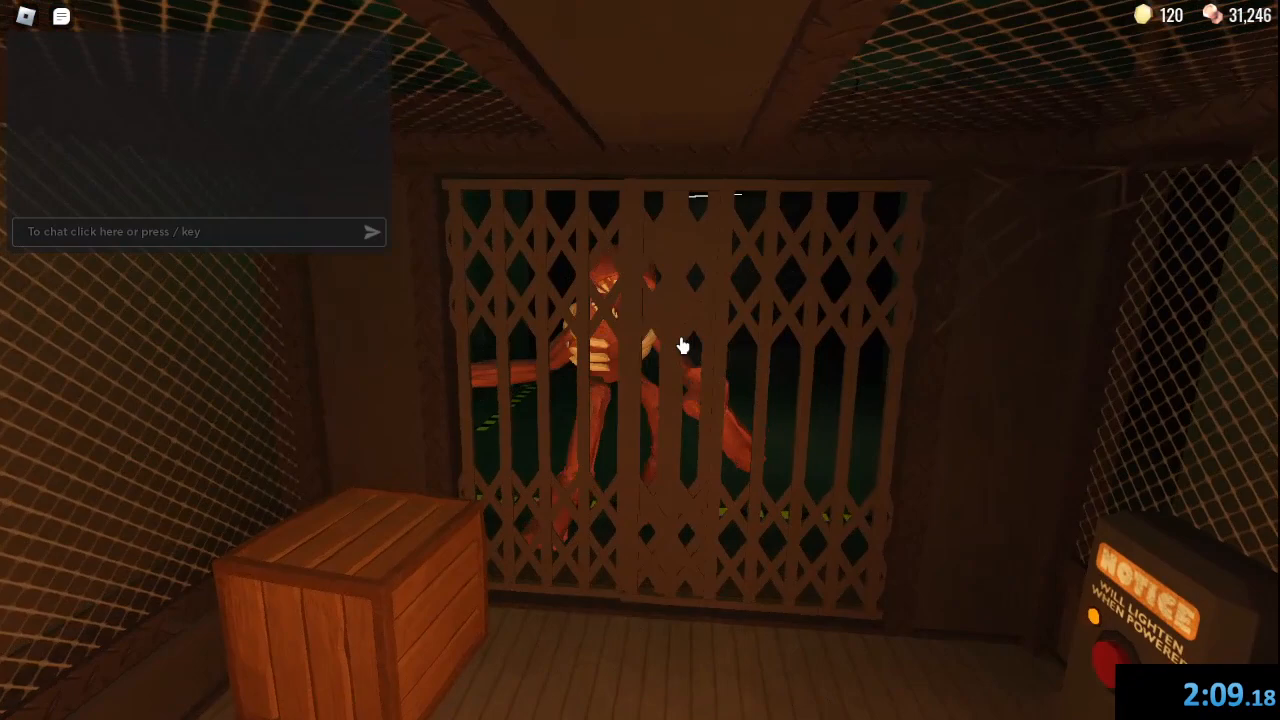
{"action": "mouse_move", "coordinate": [680, 344]}
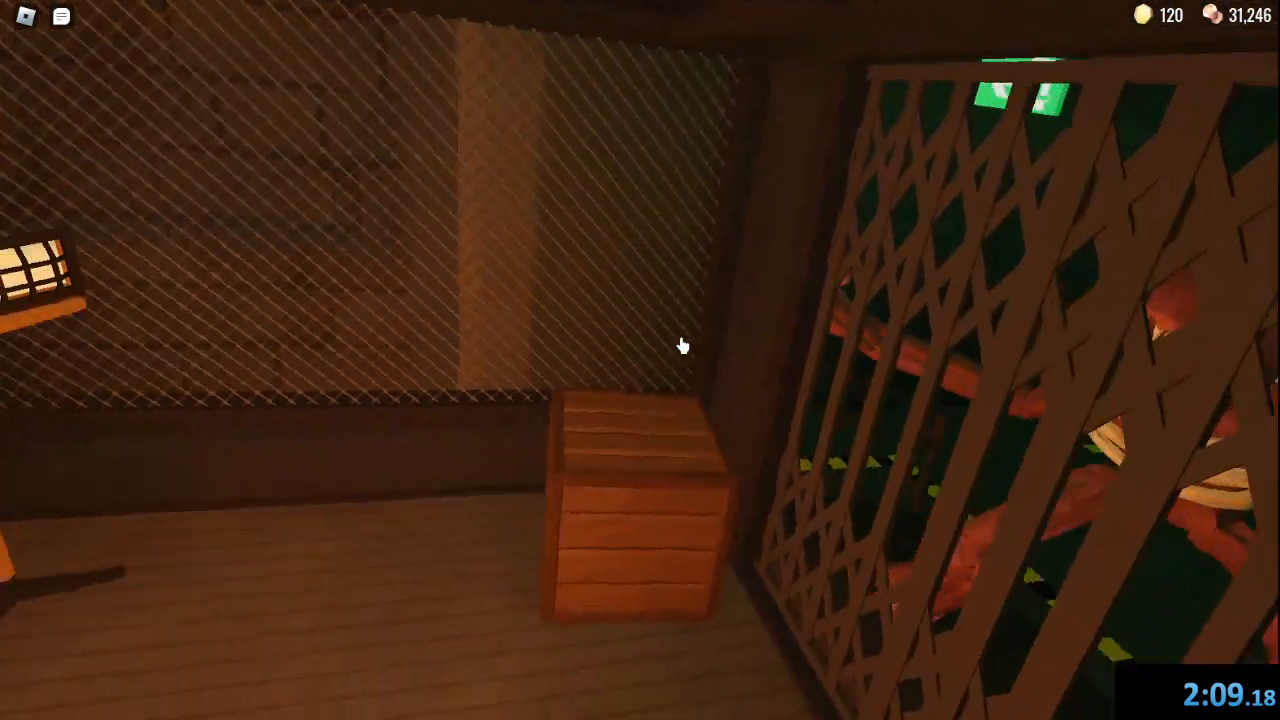